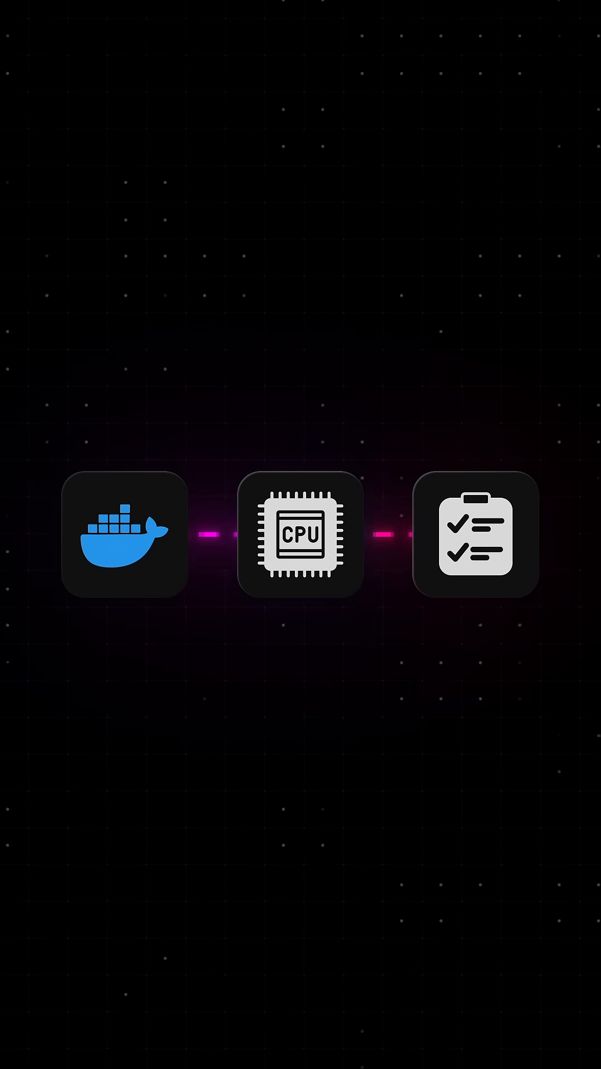
pyautogui.click(300, 534)
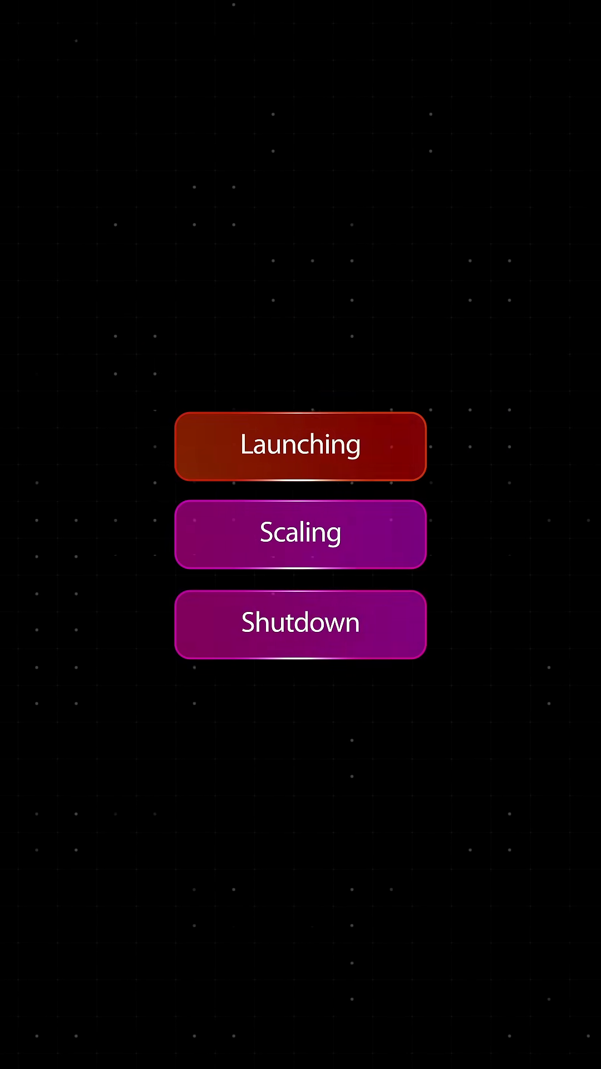